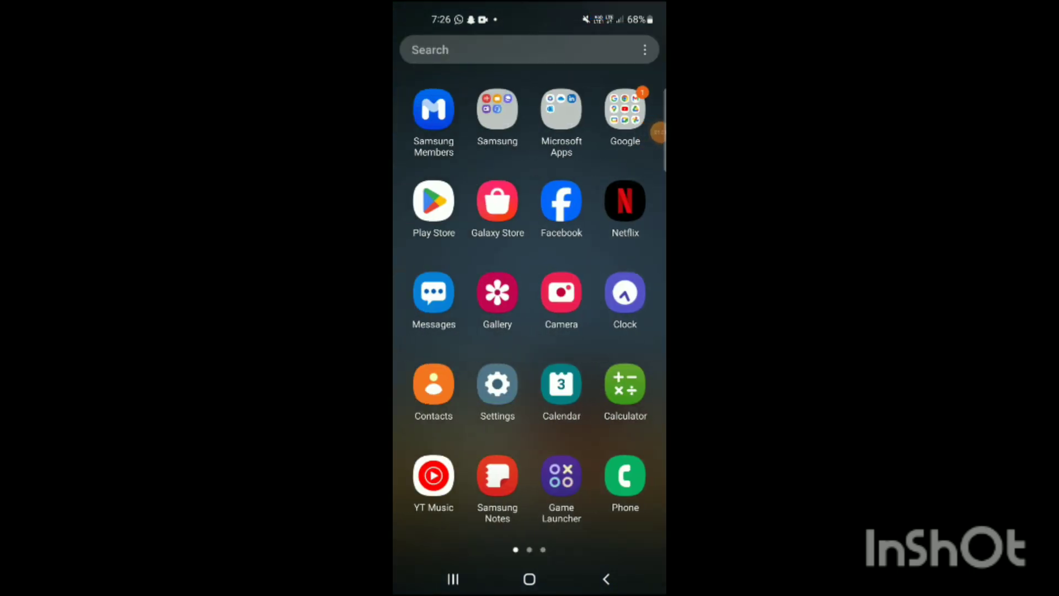
# Launch the Play Store and search for 'netflix' from Recent searches.
pyautogui.click(433, 201)
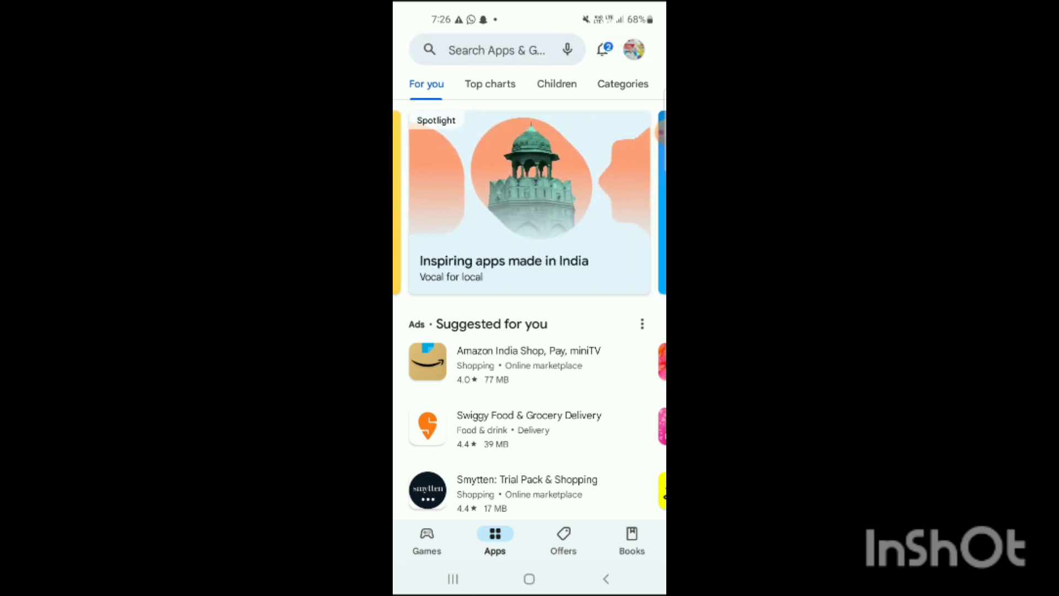
pyautogui.click(496, 49)
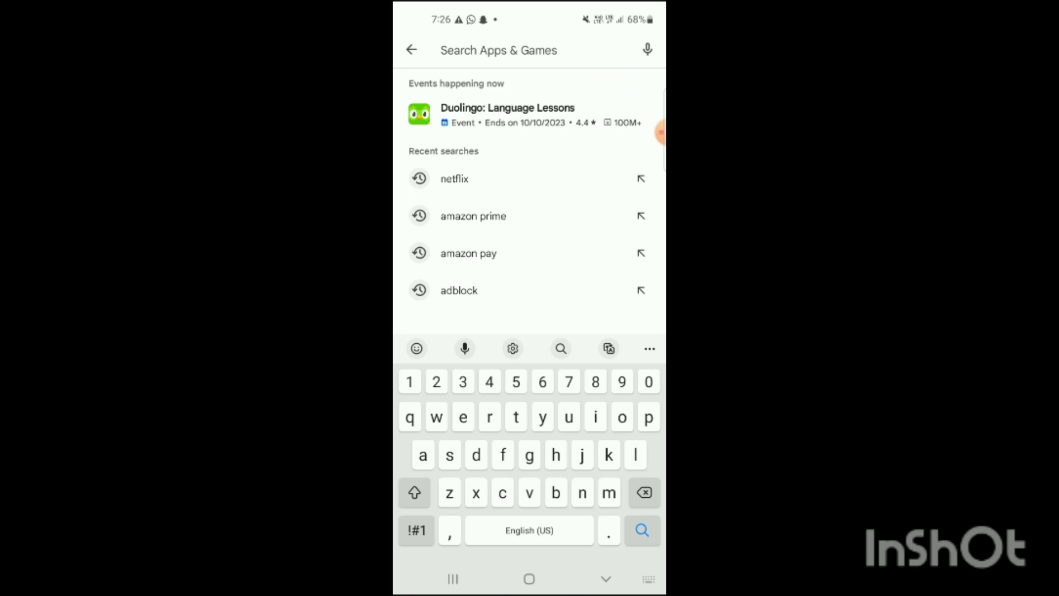
pyautogui.click(454, 179)
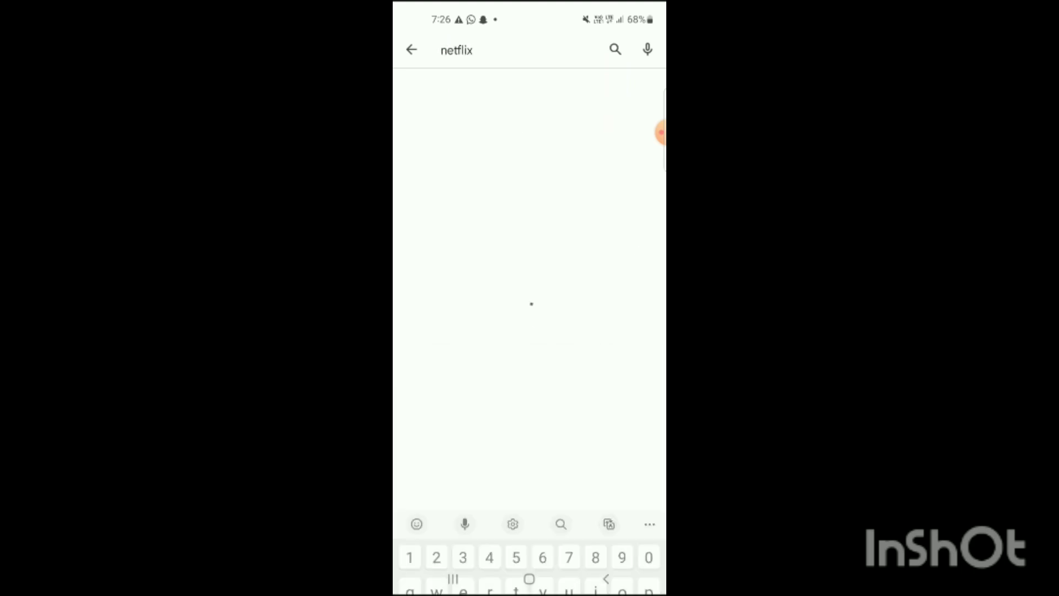